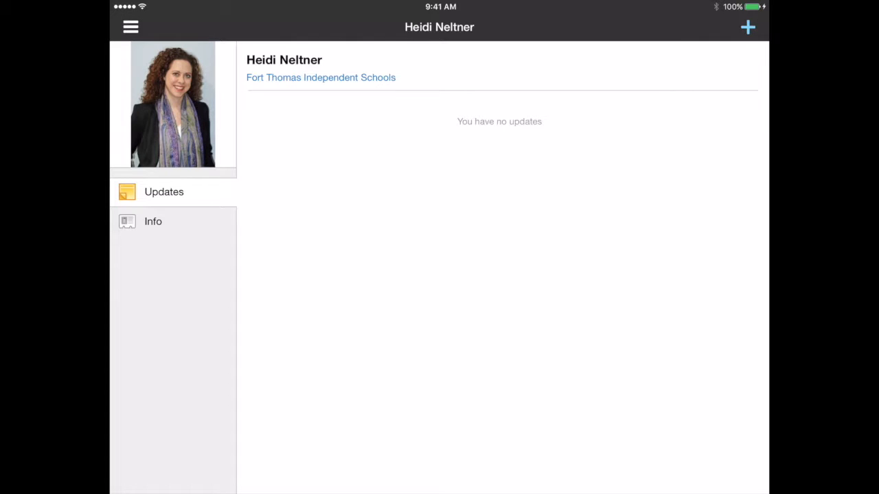
Step: Open the FTIS Elementary EdTech group from the Groups list in the navigation menu
click(130, 26)
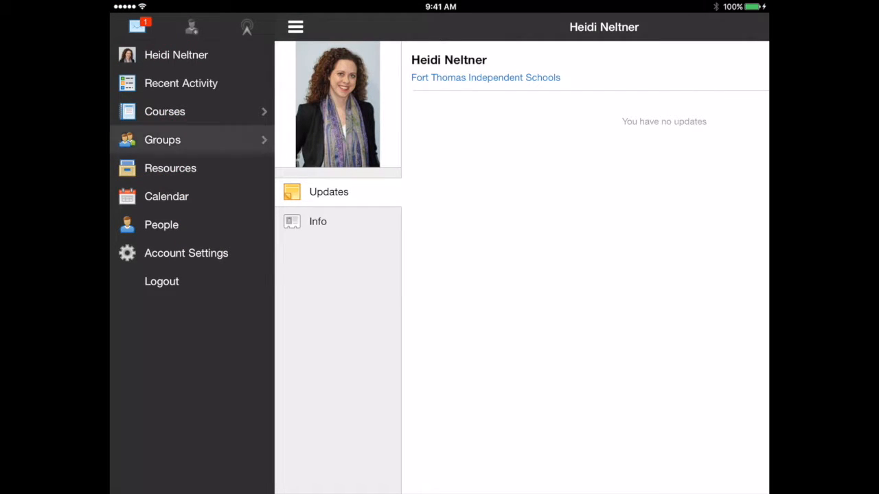
click(162, 139)
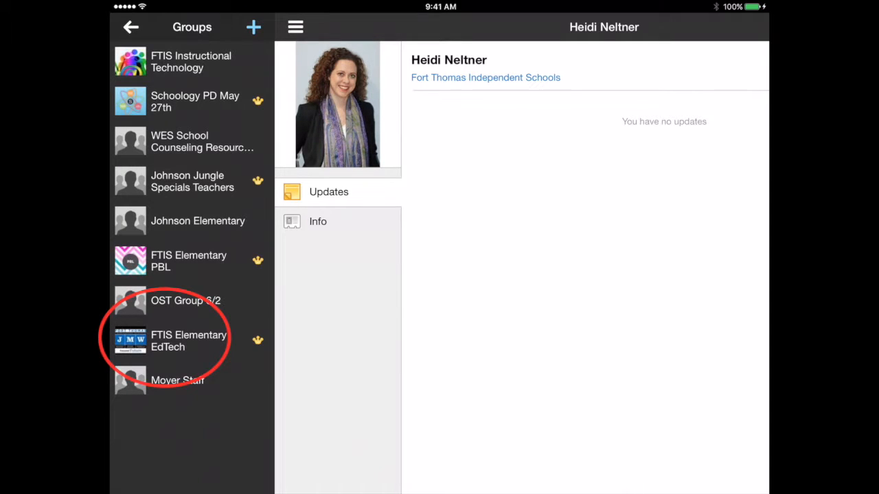
click(189, 340)
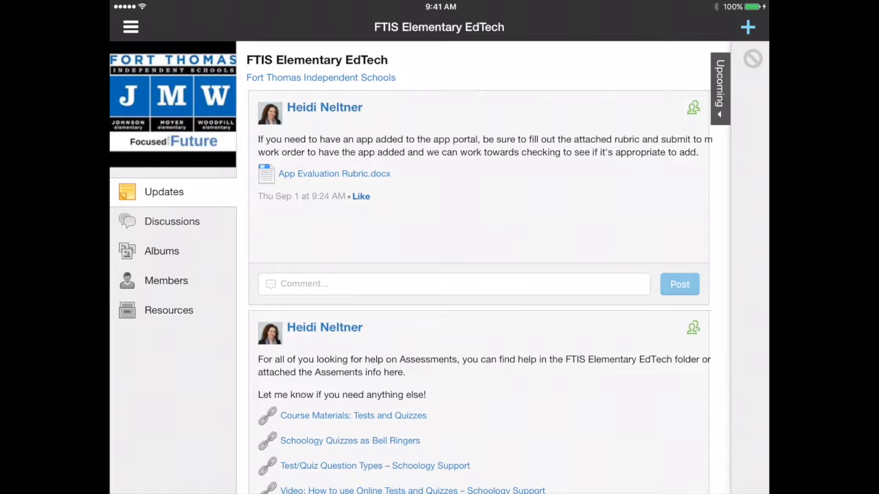
Step: Show the group Resources and expand the Literary/Fiction folder under Interactive Notebook Files
click(168, 310)
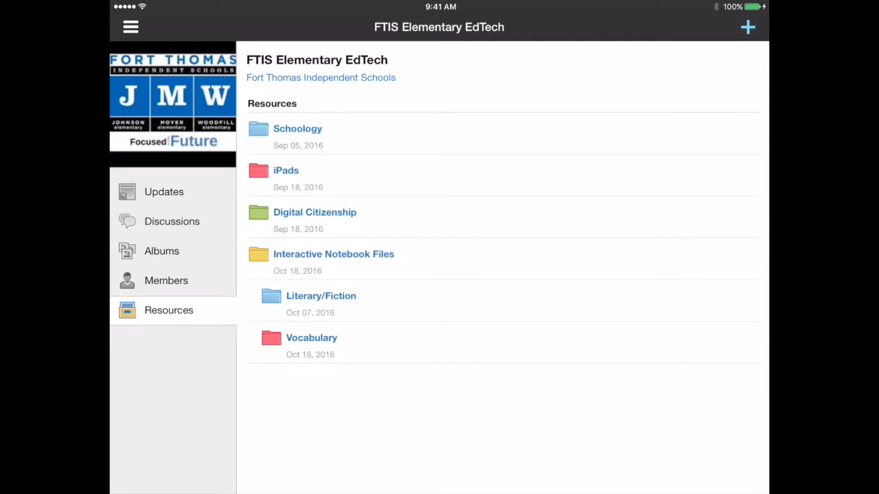
click(321, 295)
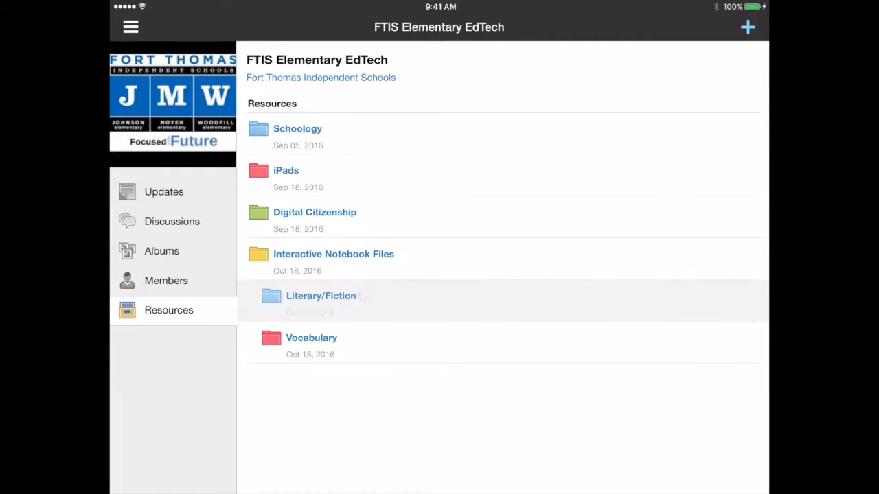
click(320, 296)
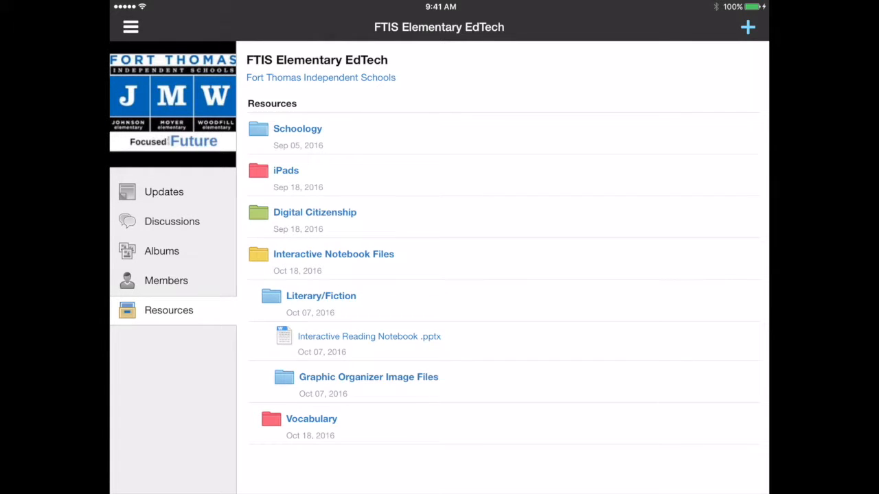
Step: Open Interactive Reading Notebook .pptx and share it out to Open in PowerPoint
click(370, 337)
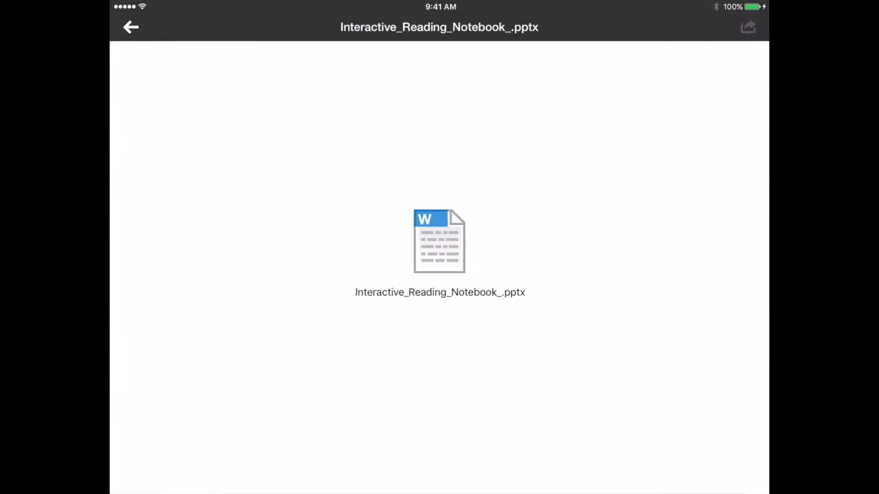
click(439, 241)
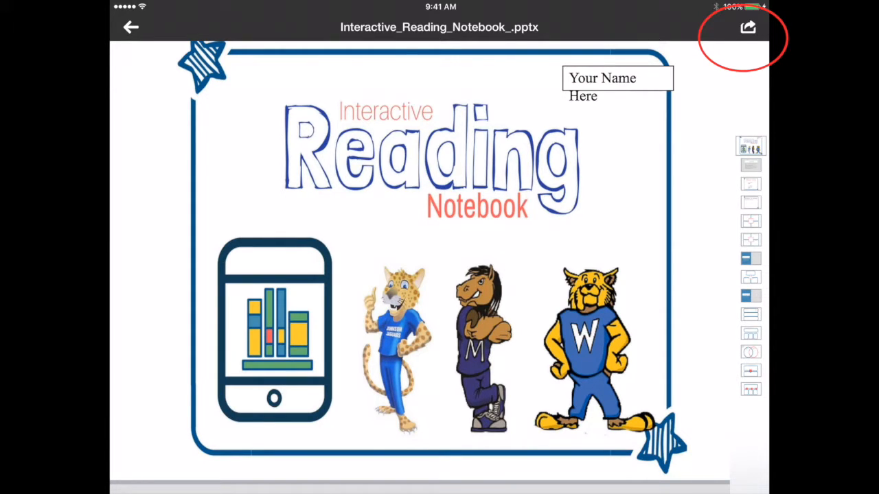
click(748, 27)
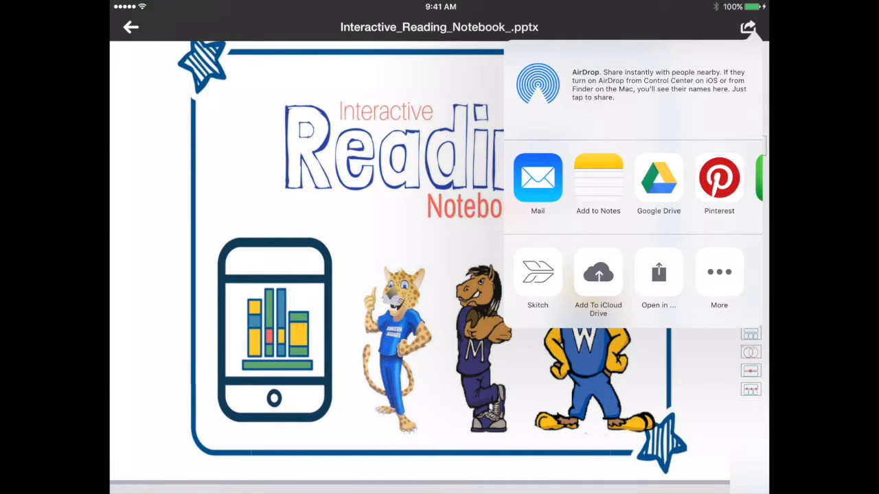
scroll(left, 3)
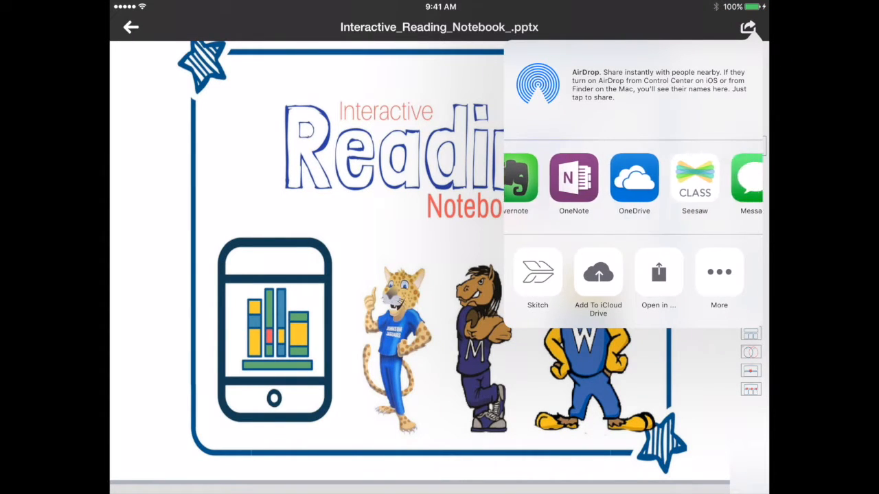
scroll(left, 3)
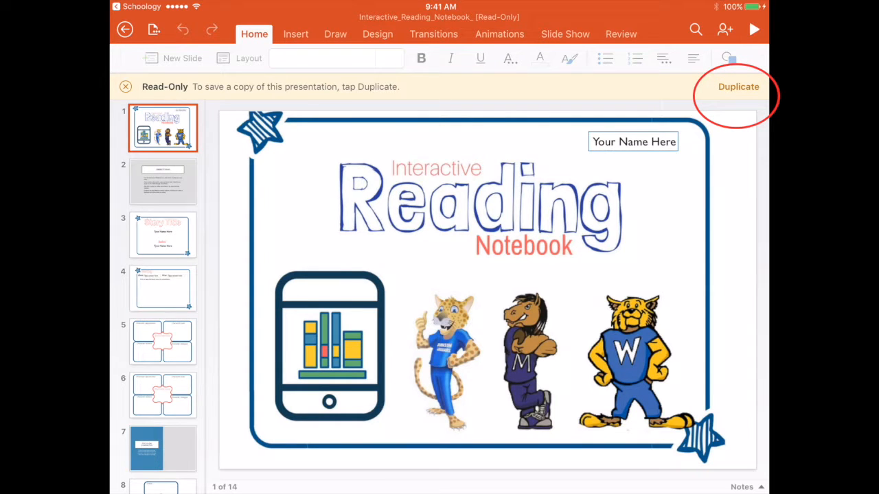
Step: Choose Duplicate in the Read-Only bar to bring up Save a Copy
click(739, 87)
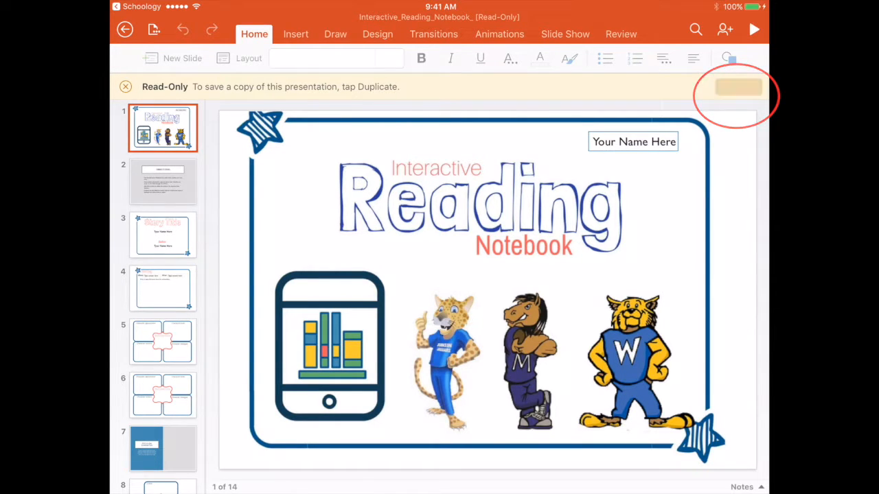
click(738, 87)
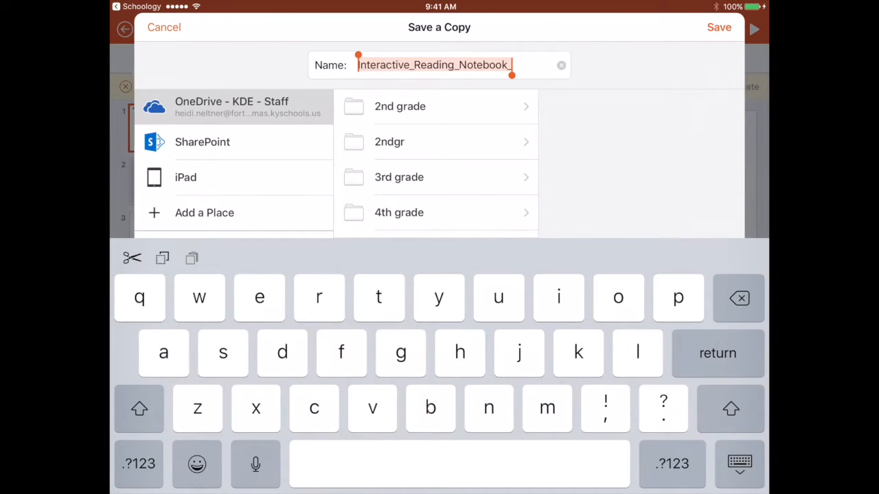
Step: Save the copy to the OneDrive 5th grade folder, replacing the existing file
scroll(down, 3)
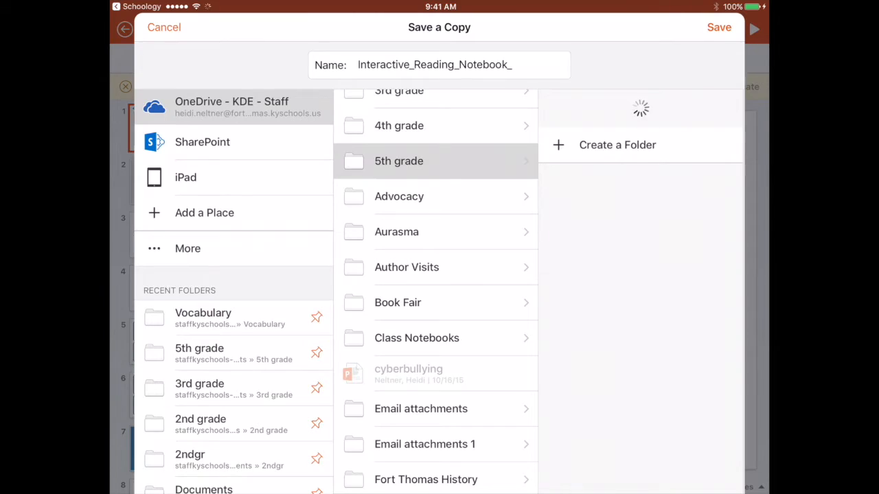
click(719, 26)
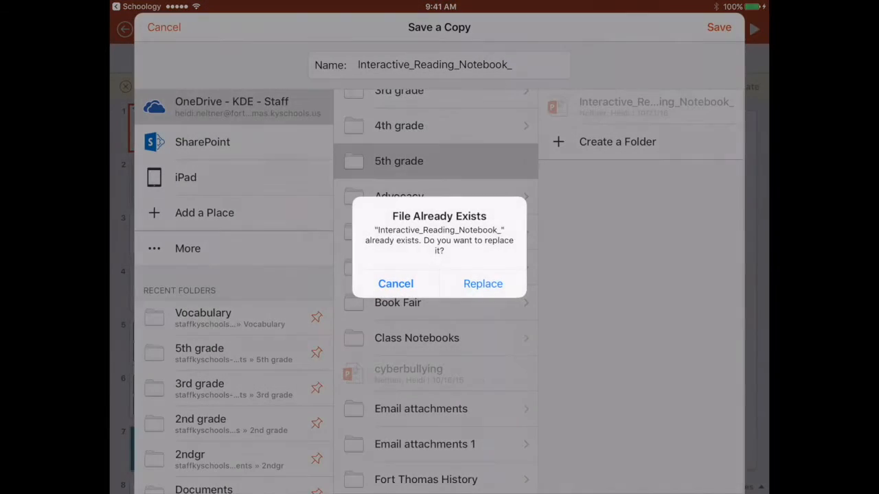
click(396, 283)
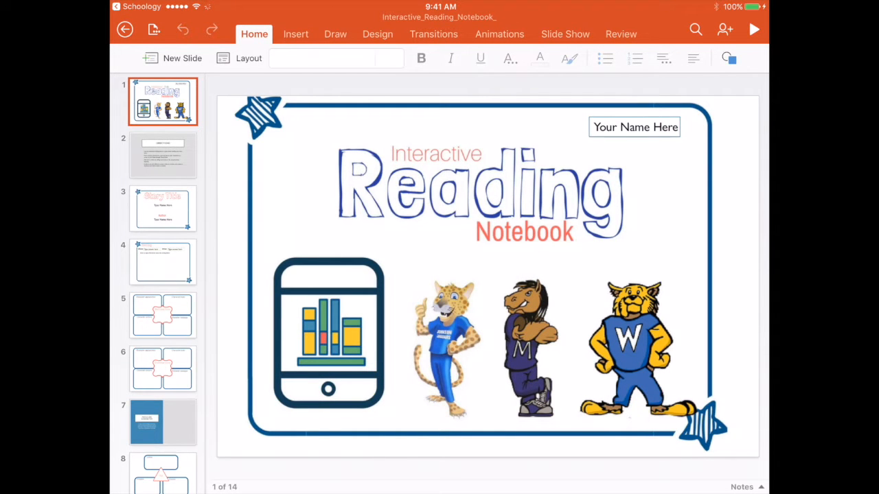
Step: Go to slide 4, the Setting page, and show the Draw tab tools
click(163, 262)
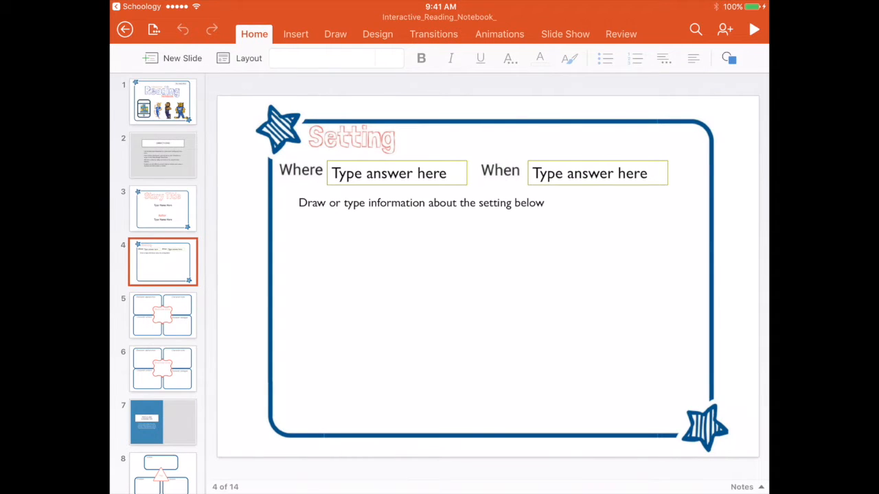
click(296, 33)
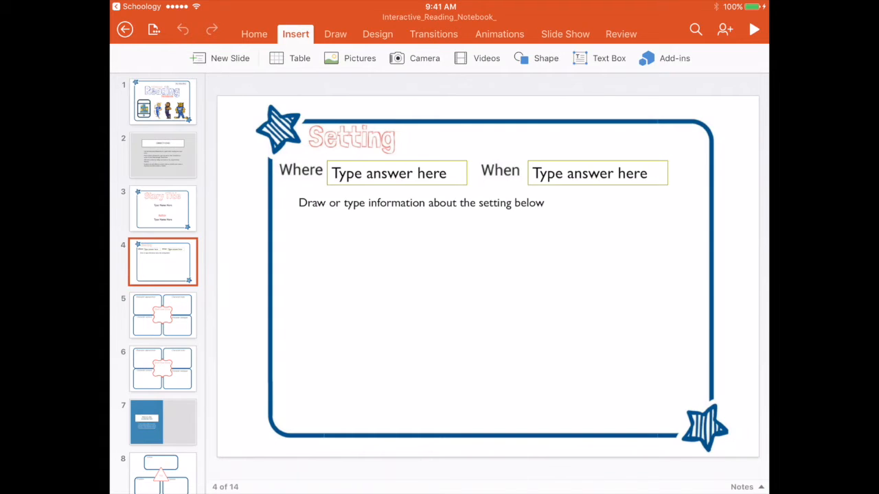
click(335, 33)
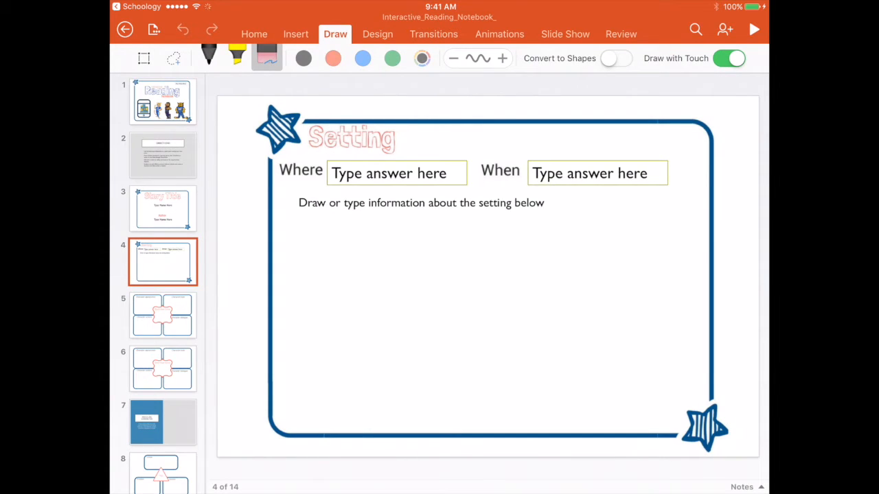